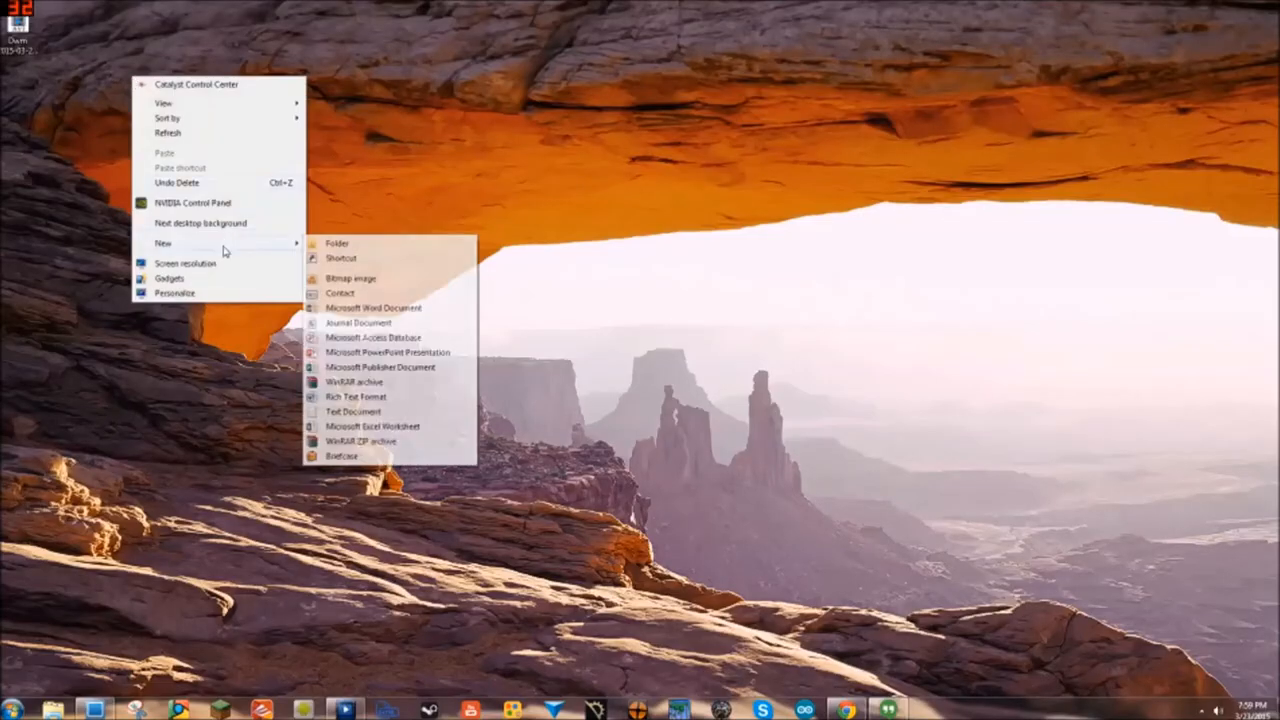
Step: Create a new desktop folder named 'terraria server'
left_click(338, 244)
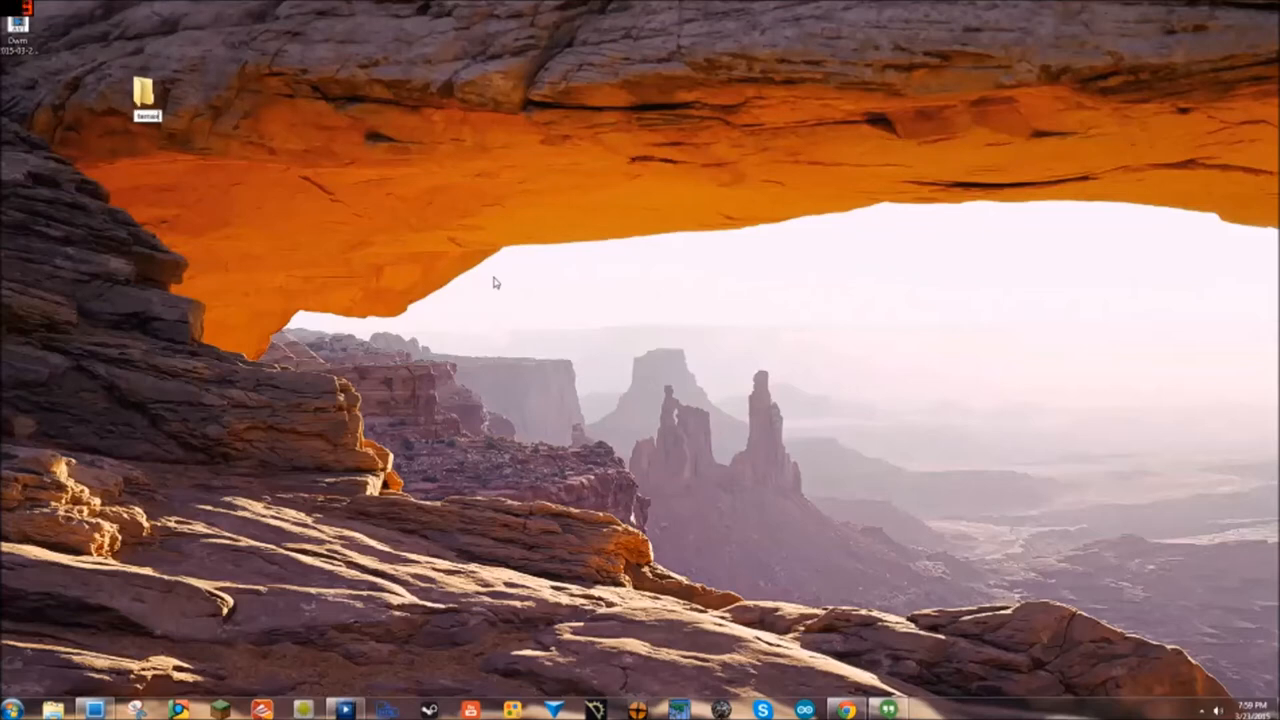
type("terraria server")
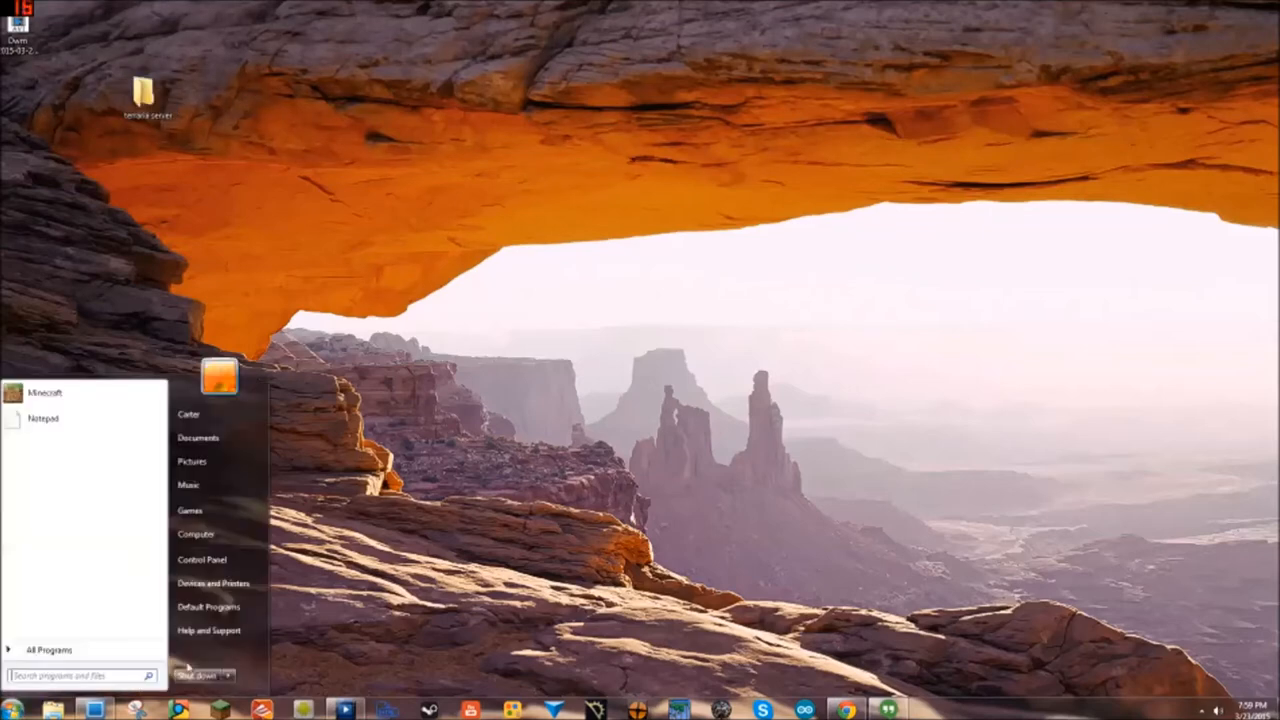
Step: Launch Command Prompt from the Start menu search and begin an ipconfig lookup
type("cmd")
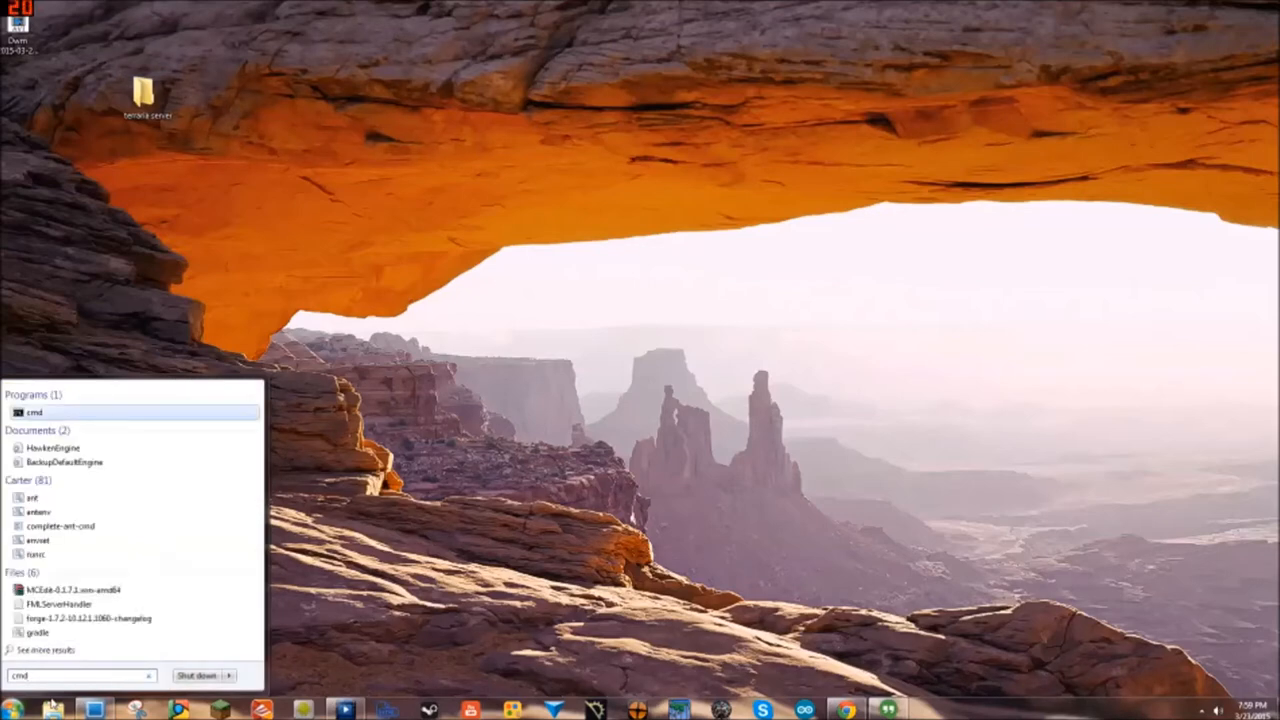
left_click(34, 412)
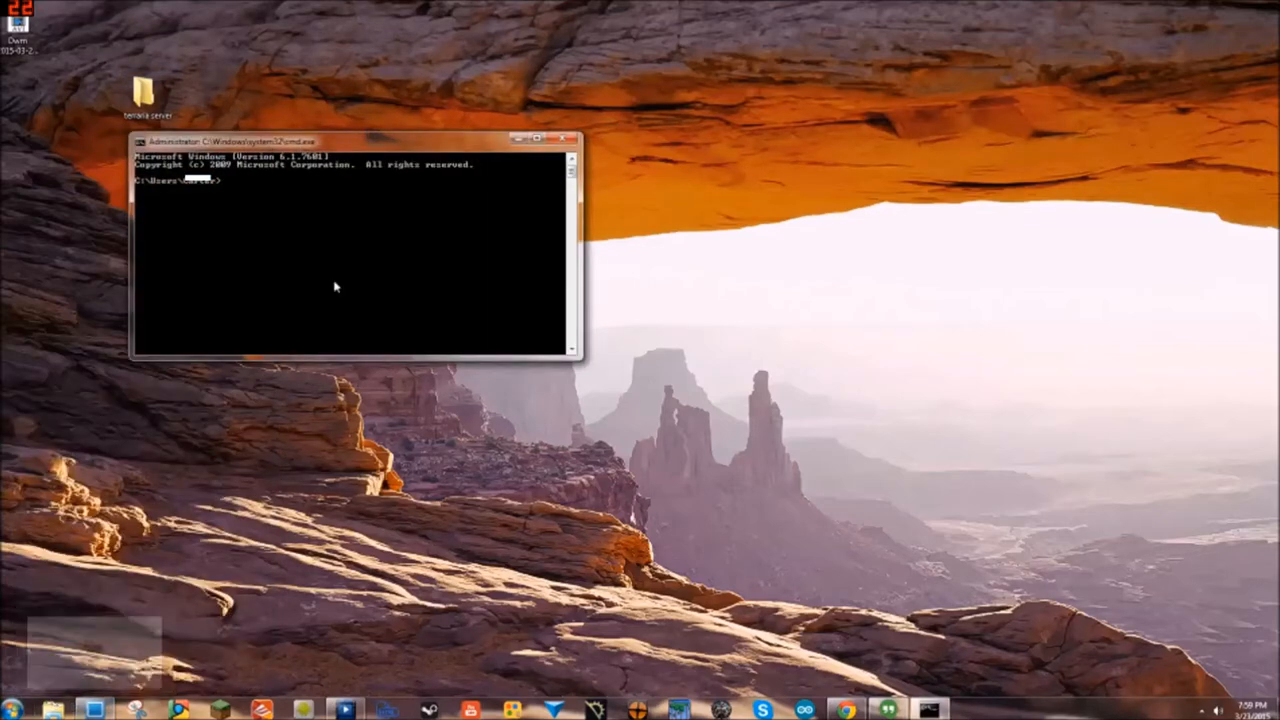
type("ip")
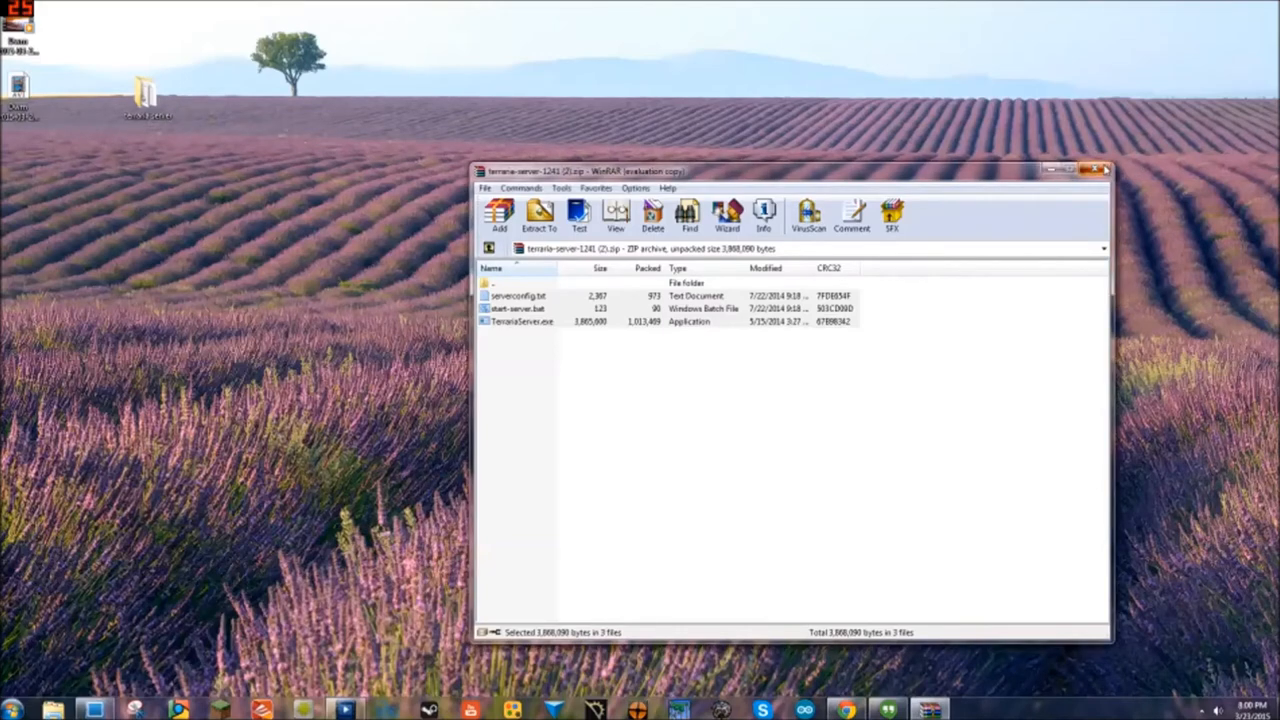
Step: Extract serverconfig.txt, start-server.bat and TerrariaServer.exe into the terraria server folder
left_click(1096, 168)
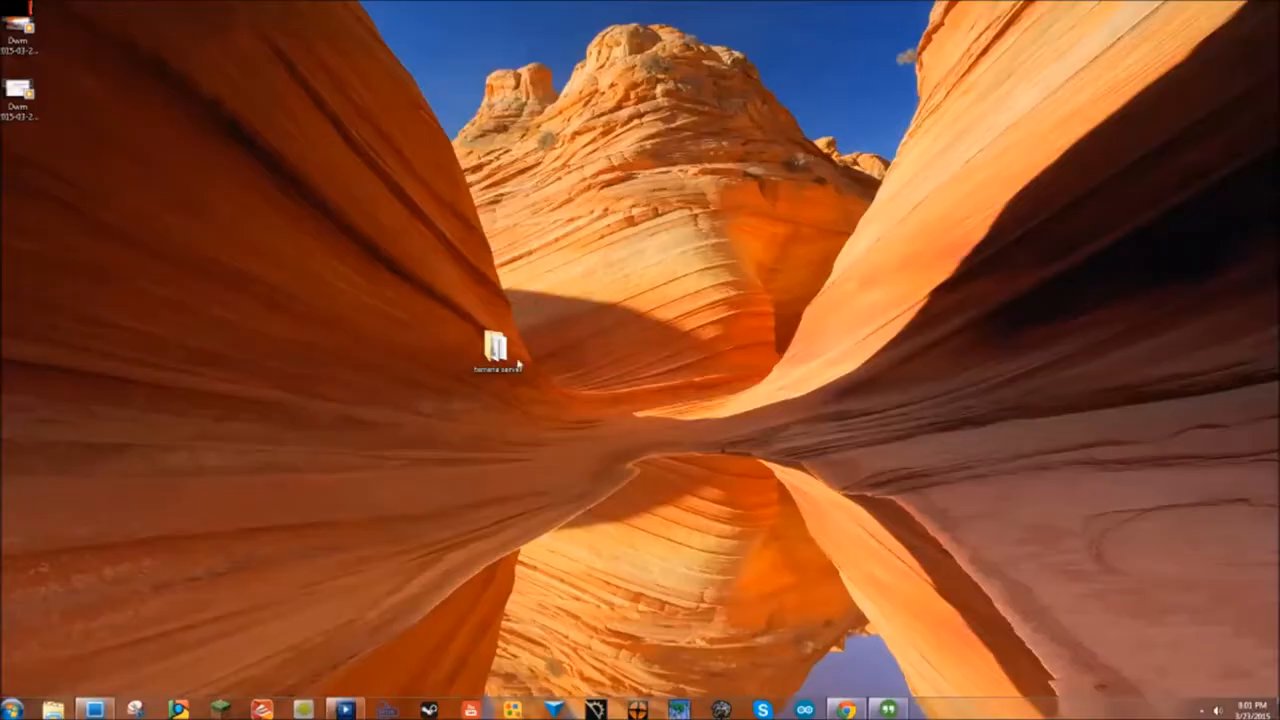
left_click(496, 344)
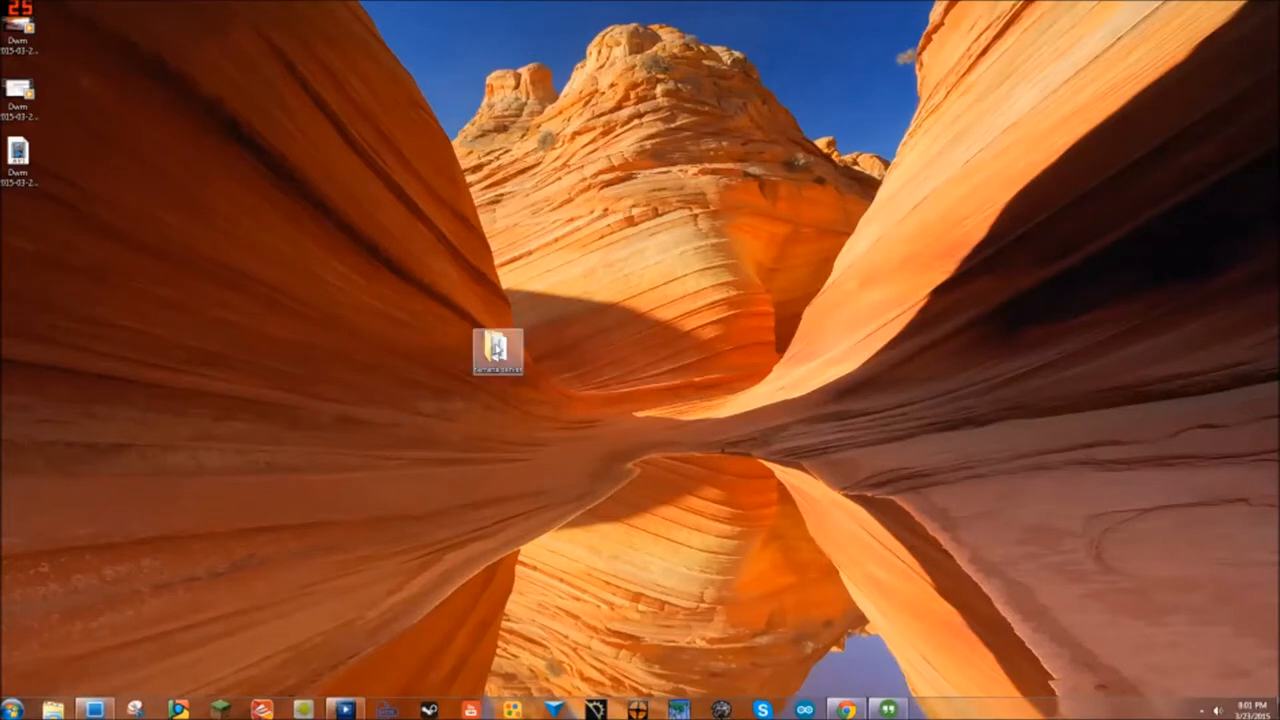
double_click(496, 348)
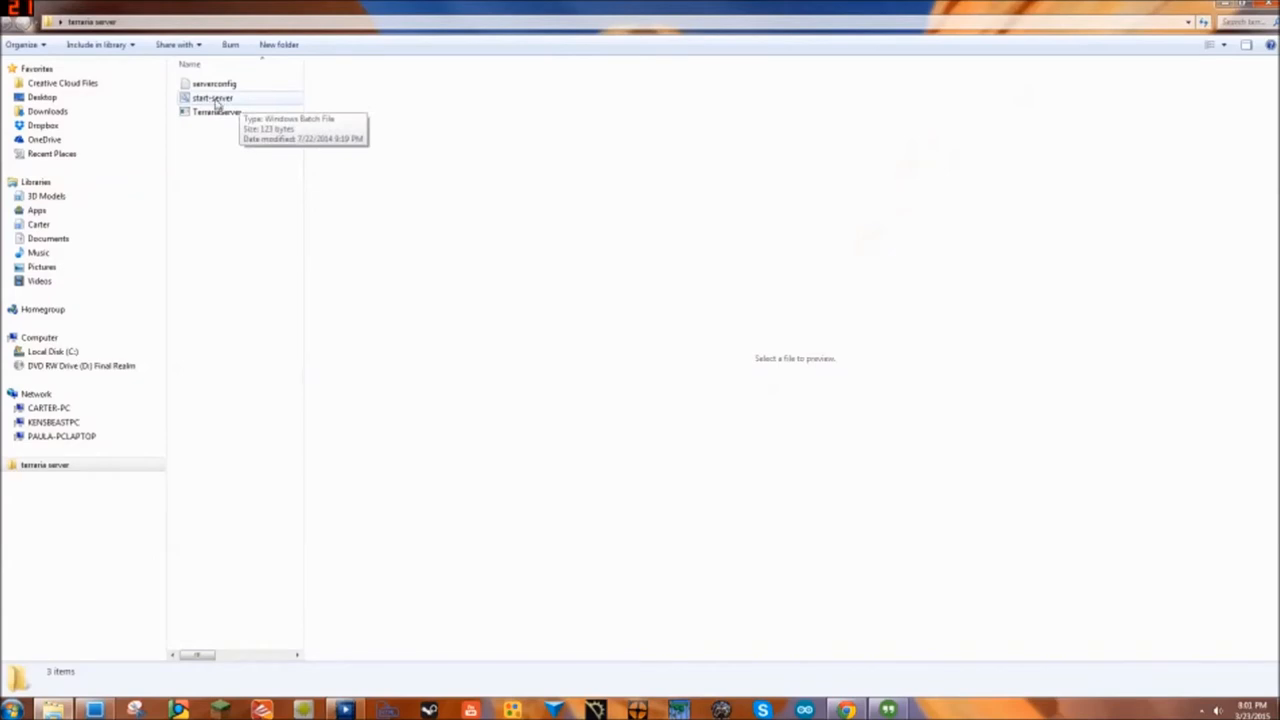
Step: Run start-server.bat so the Terraria server console lists the available worlds
double_click(212, 96)
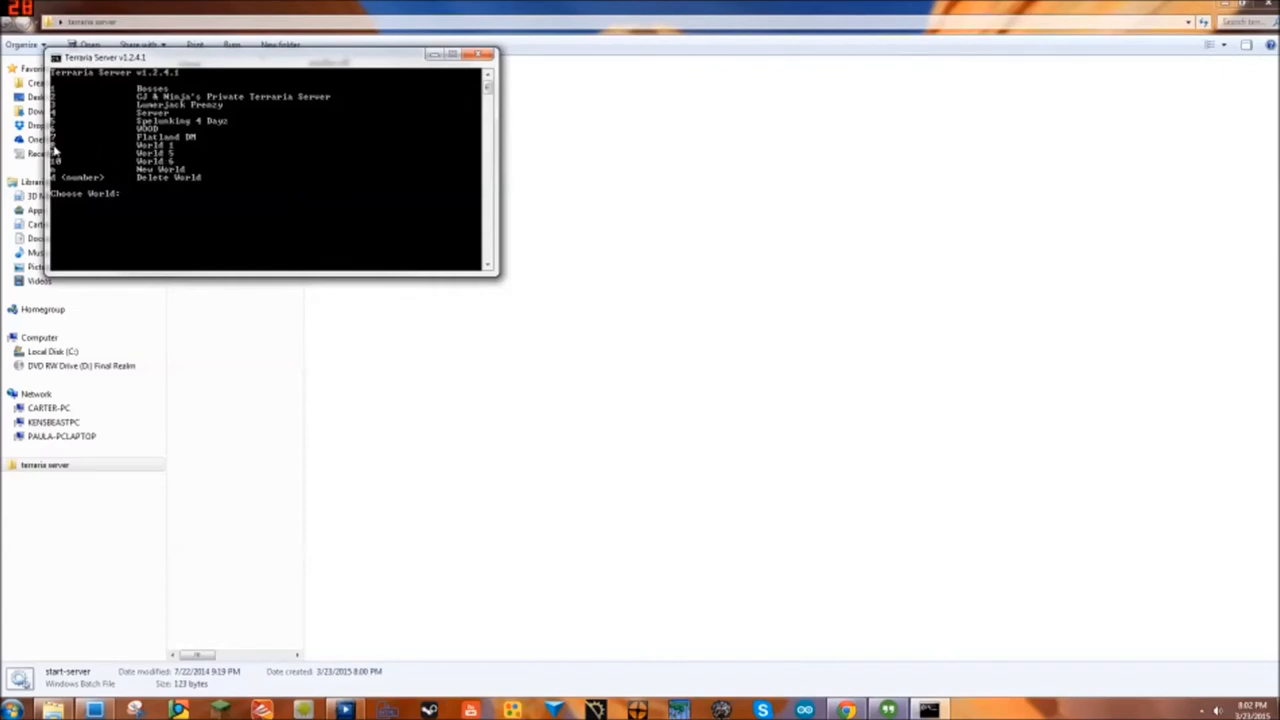
Step: Host World 1 with default max players, port 7777 and no password
type("8")
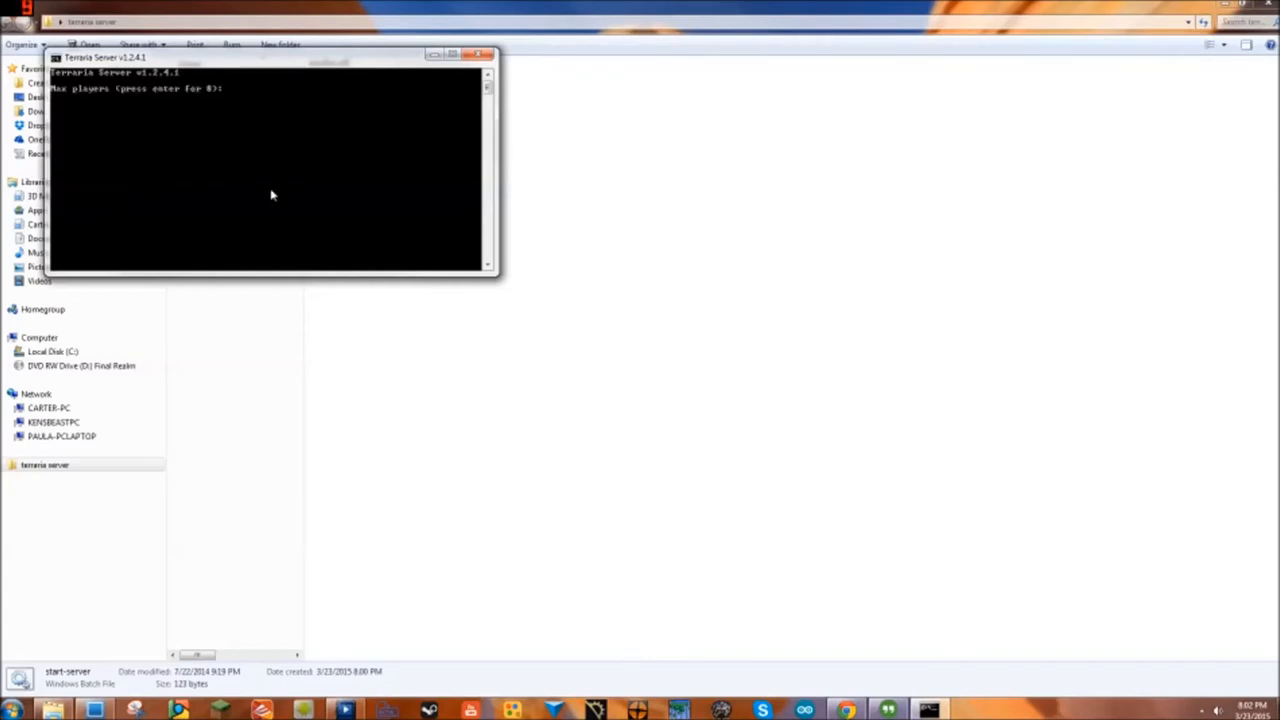
mouse_move(240, 238)
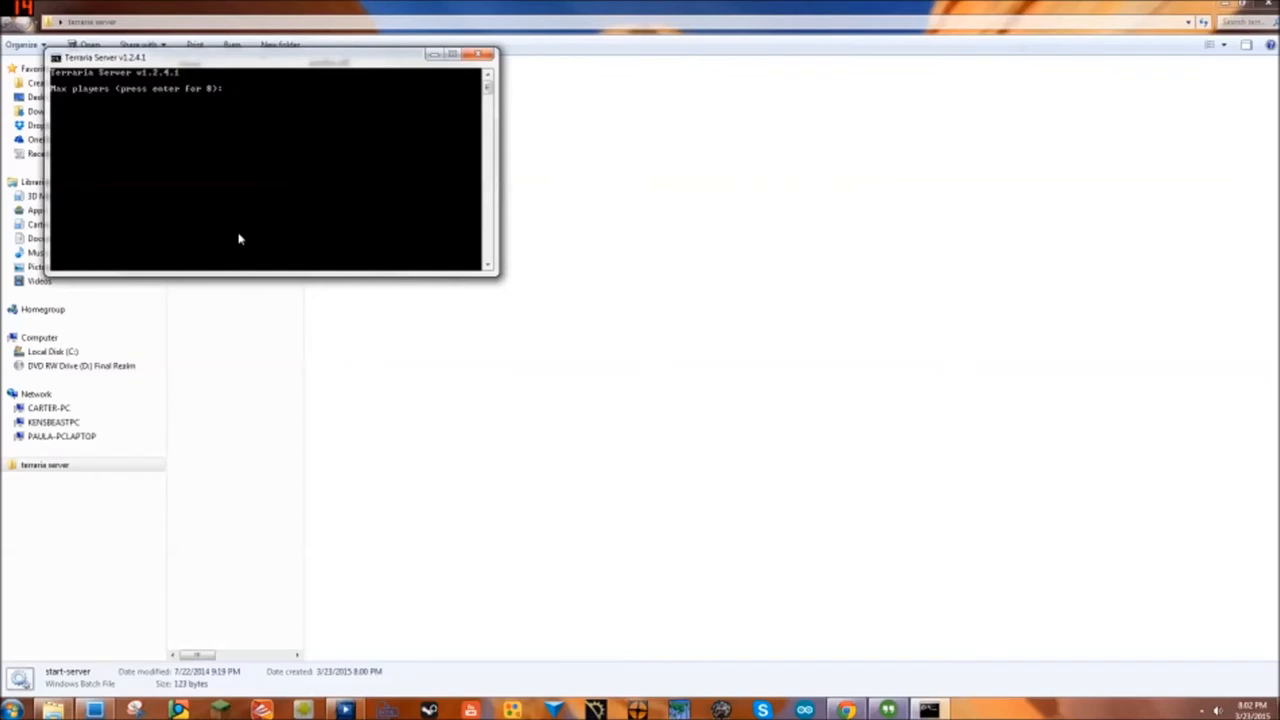
key("enter")
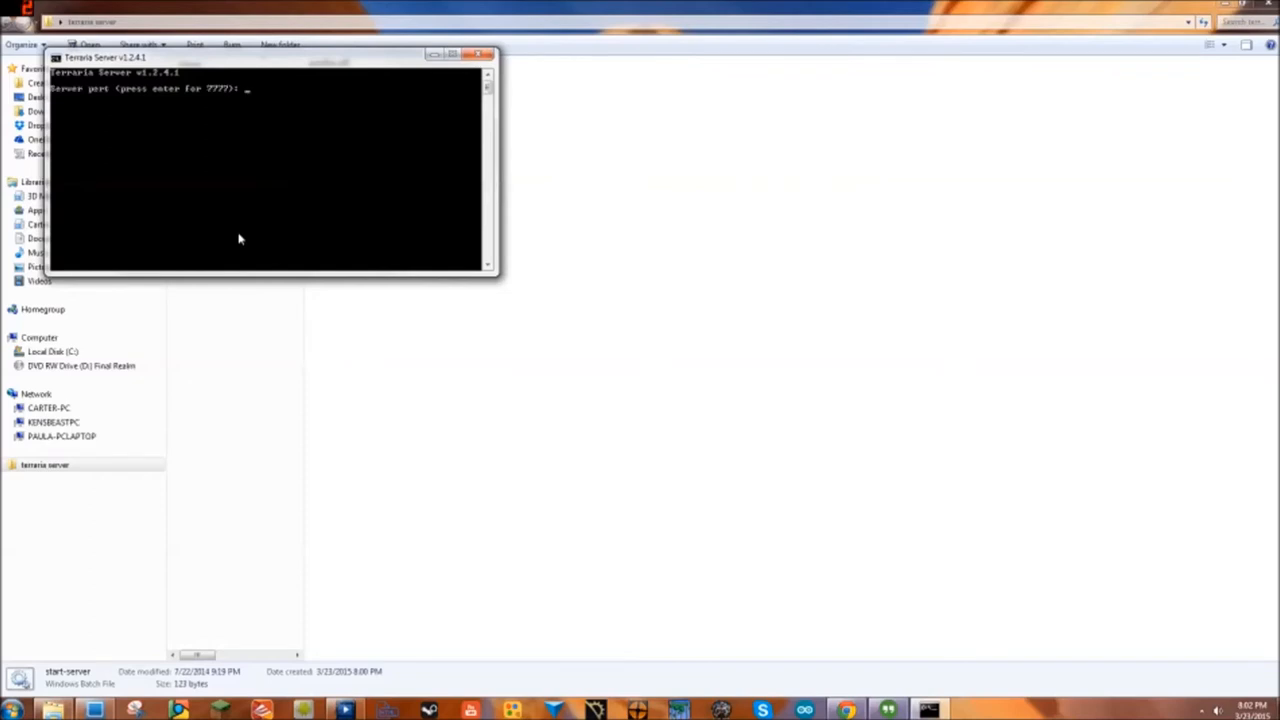
key("enter")
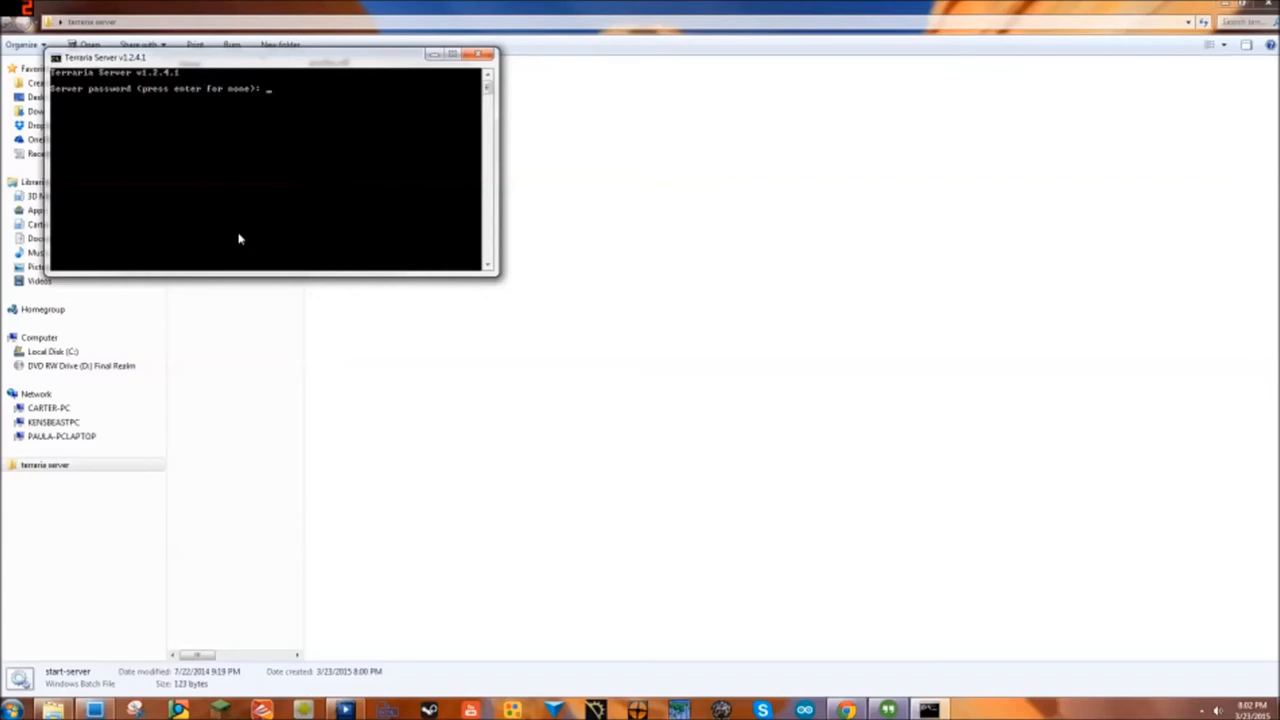
key("enter")
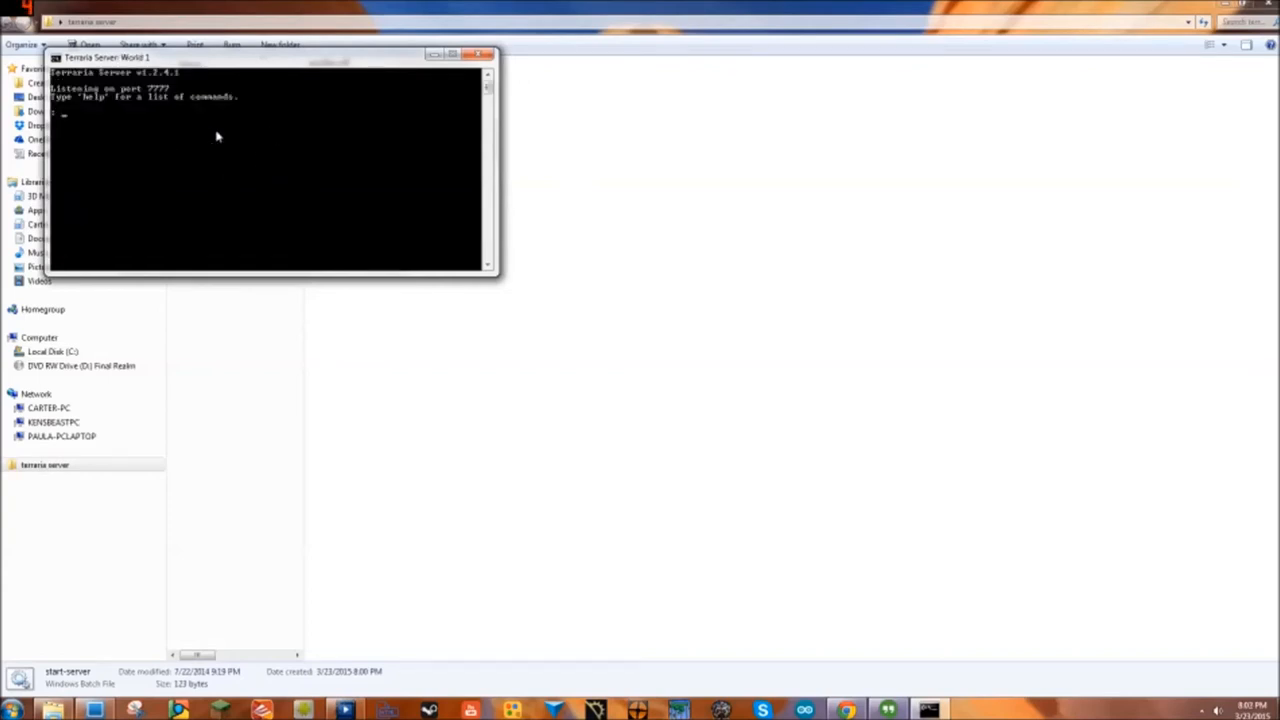
mouse_move(316, 140)
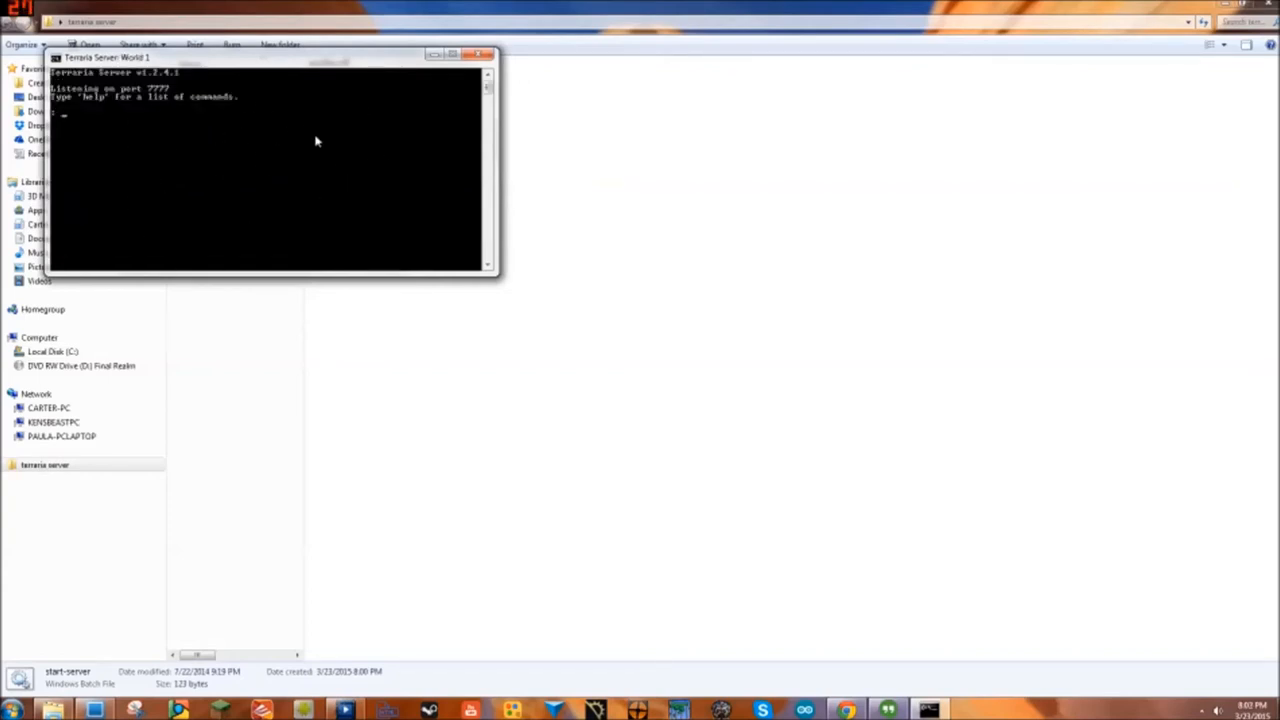
mouse_move(200, 120)
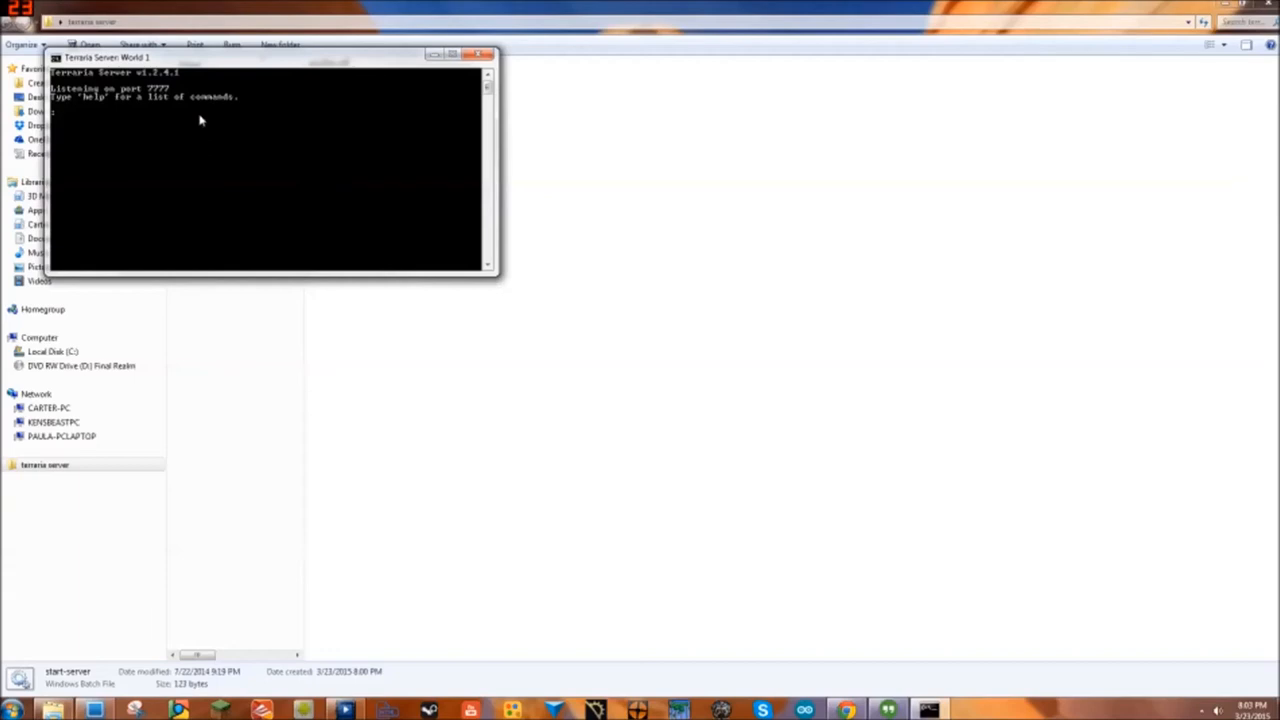
mouse_move(268, 164)
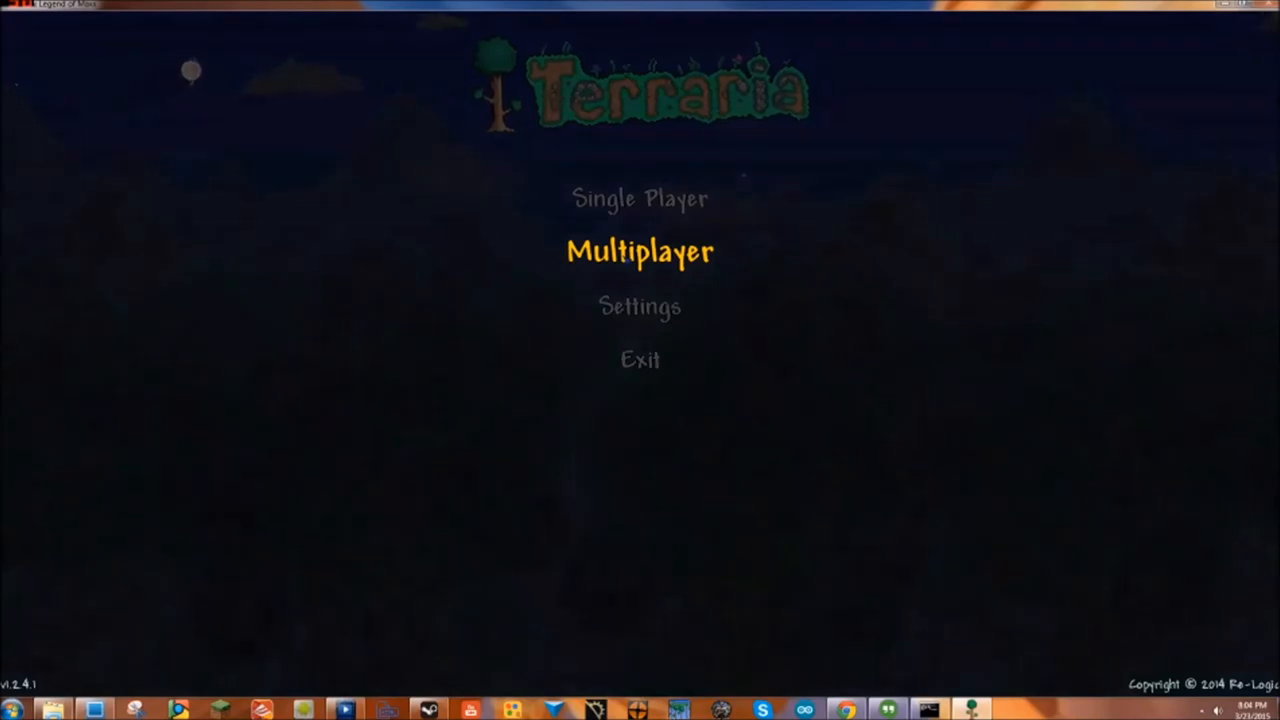
Step: Join the server from Multiplayer with its IP address and port 7777
left_click(640, 252)
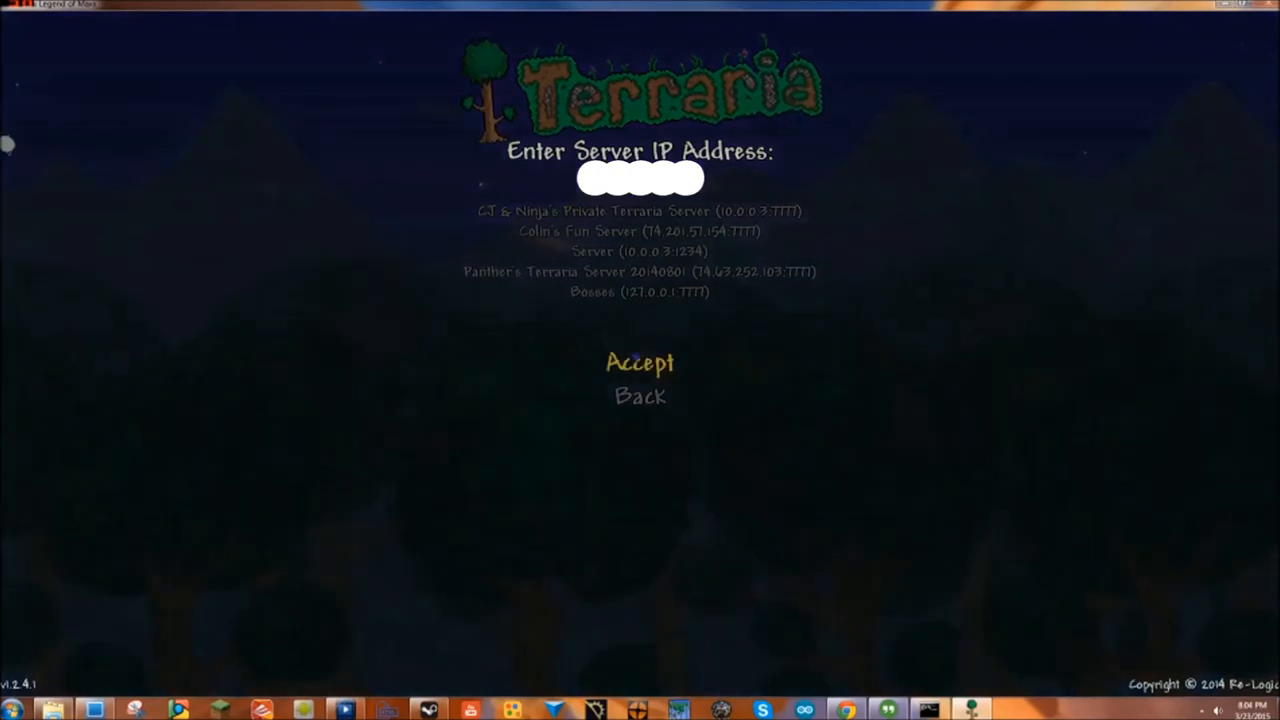
left_click(640, 362)
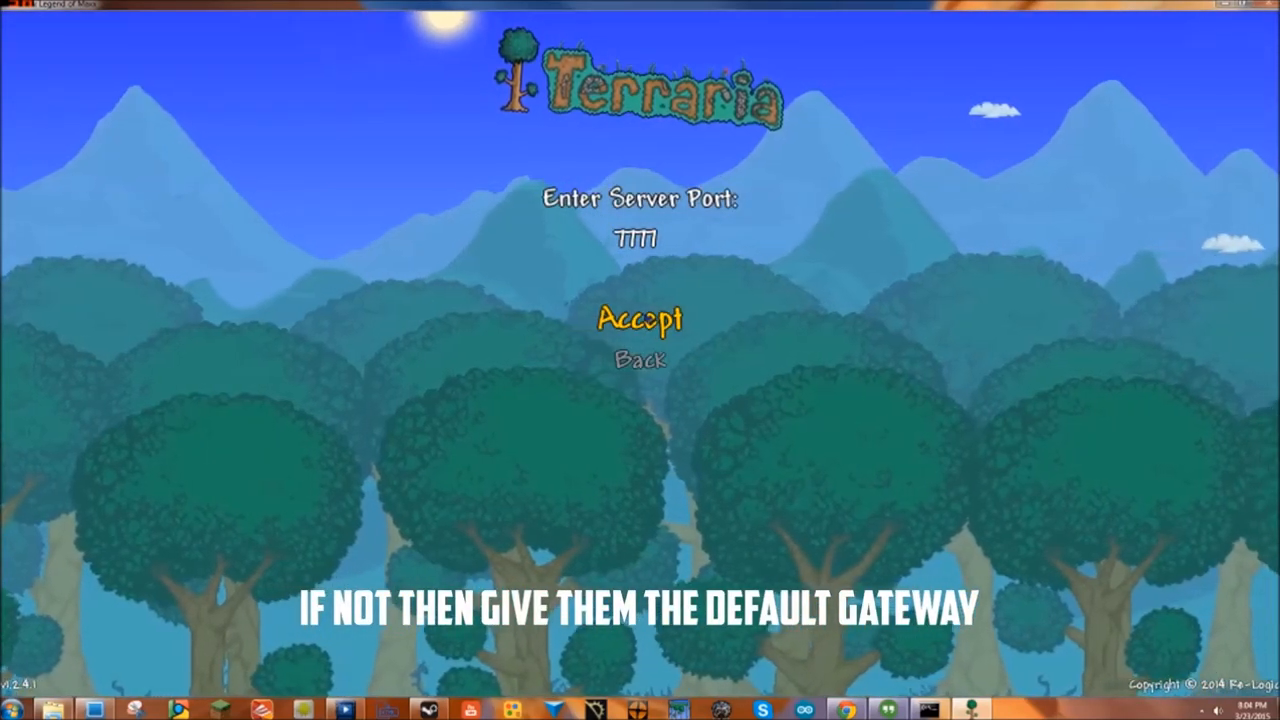
left_click(640, 320)
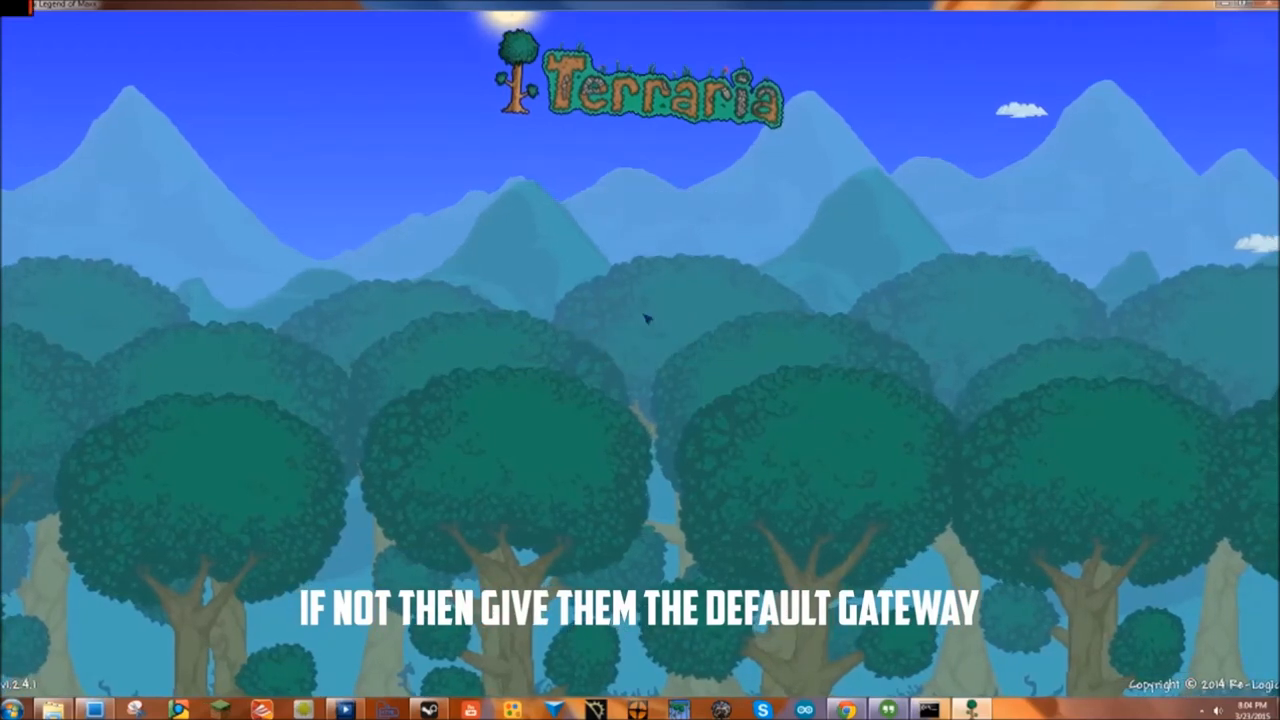